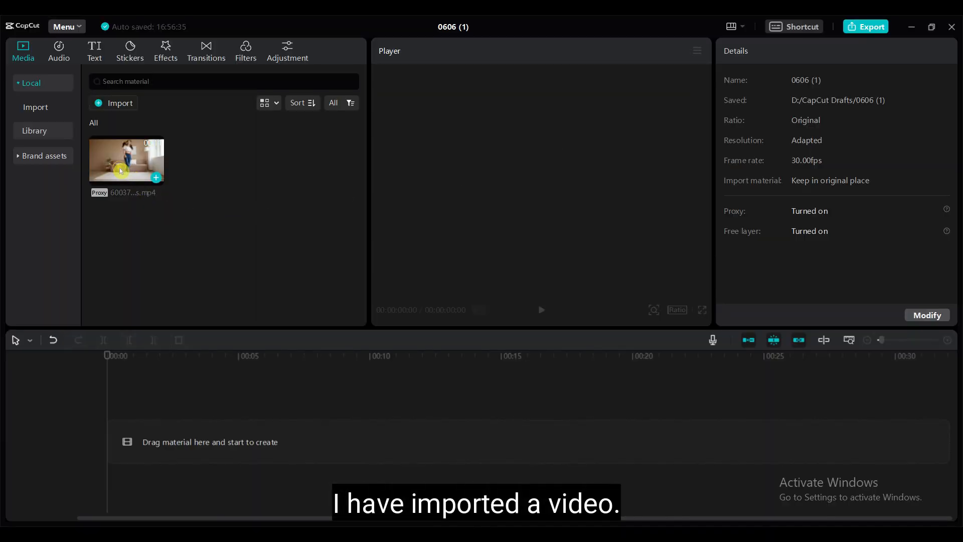
Load the imported dance clip thumbnail into the Player for preview
left_click(125, 161)
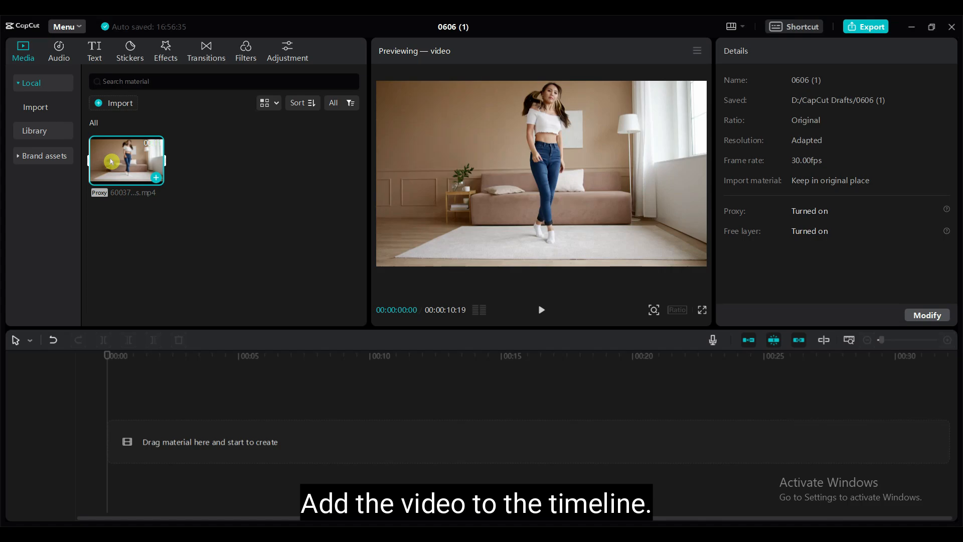
Add the dance clip to the timeline and move its short split-off tail to a second track
left_click_drag(126, 160, 246, 441)
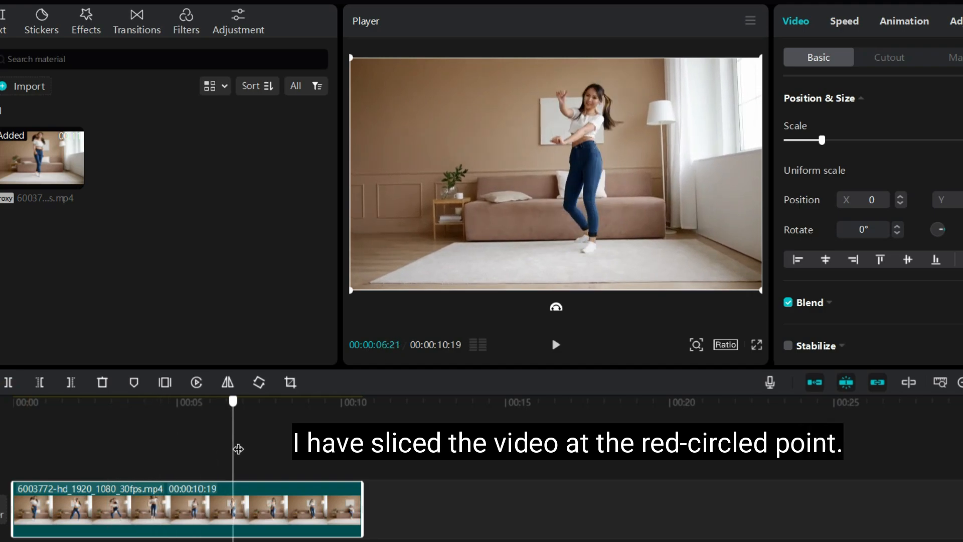
left_click_drag(232, 401, 312, 401)
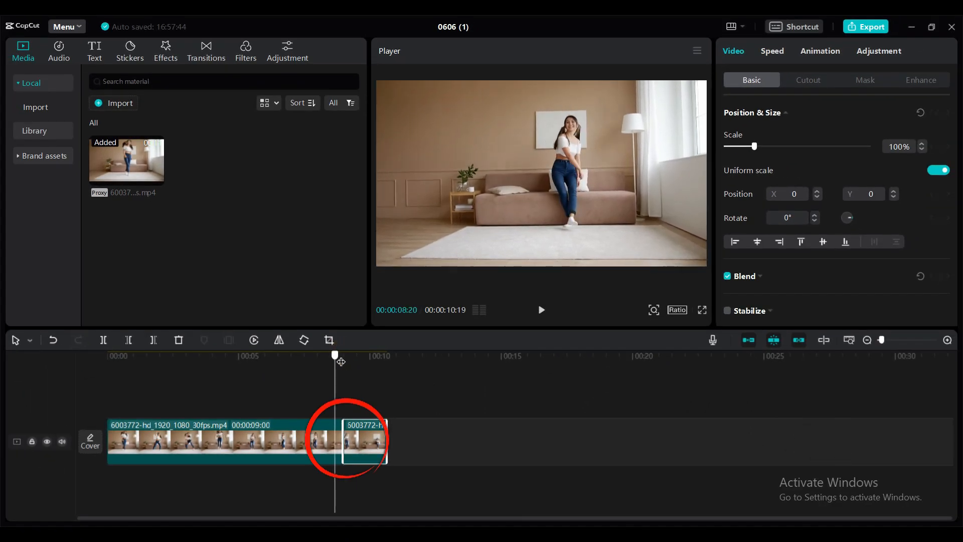
left_click_drag(335, 355, 355, 356)
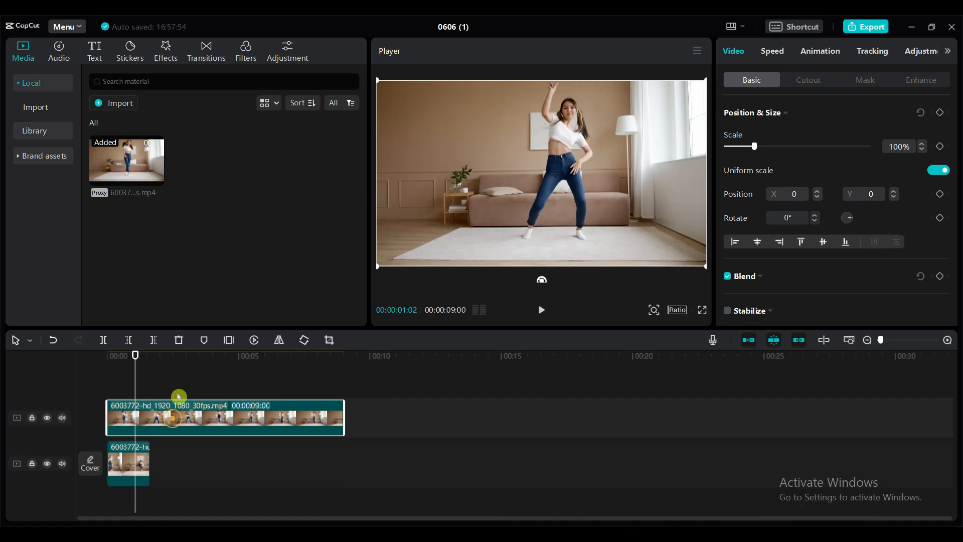
Hide the upper dancing track and select the sitting clip on the lower track
left_click(46, 417)
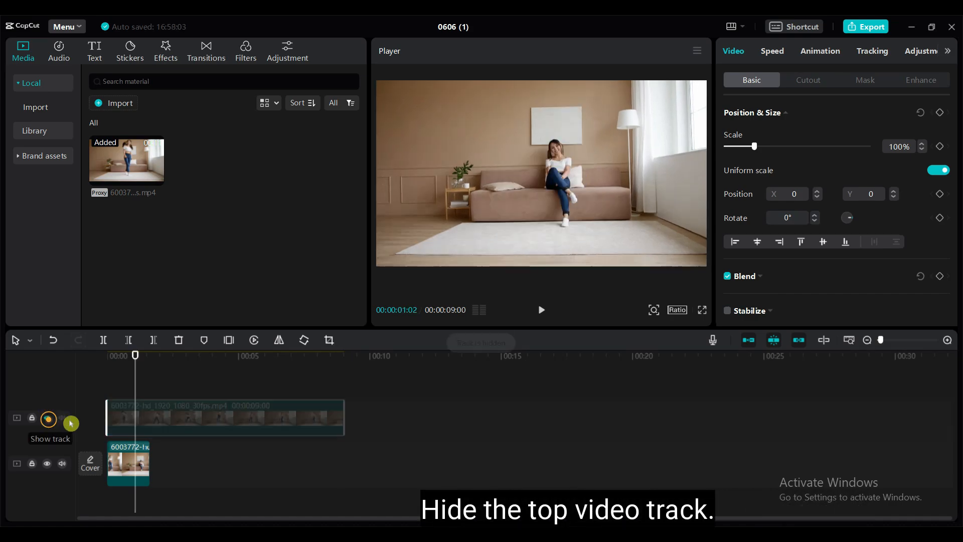
left_click(47, 418)
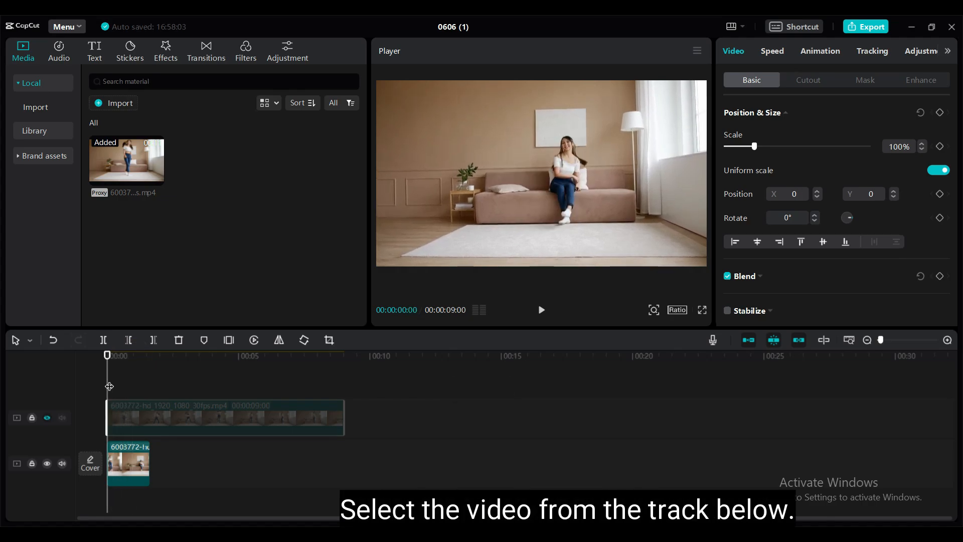
left_click(128, 464)
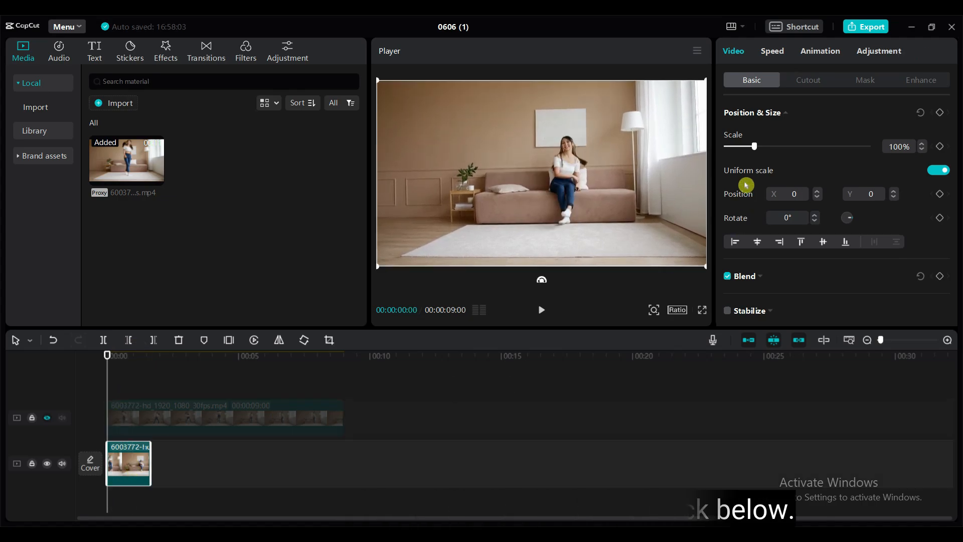
Slow the sitting-on-sofa clip to 0.2x speed, lasting 8.2 seconds
left_click(772, 51)
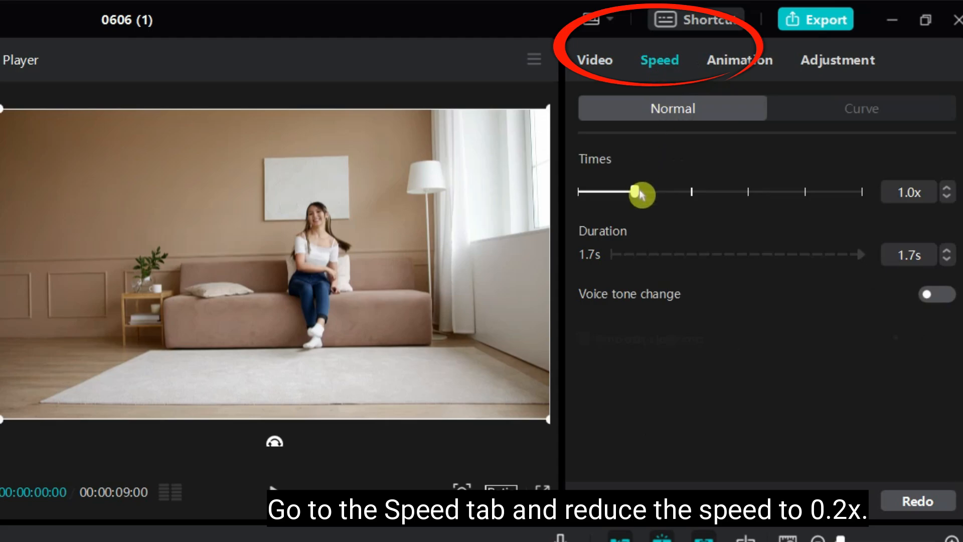
left_click_drag(641, 192, 617, 192)
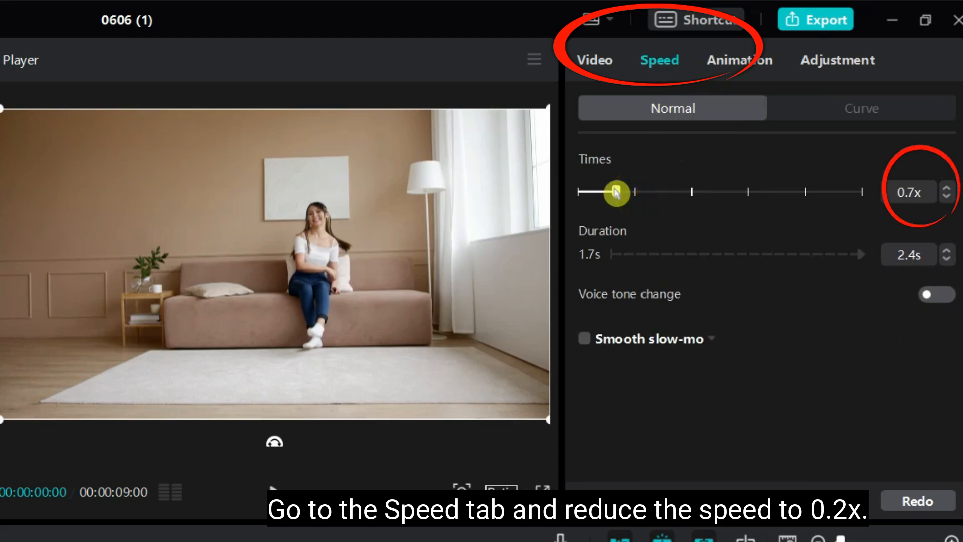
left_click_drag(618, 192, 593, 191)
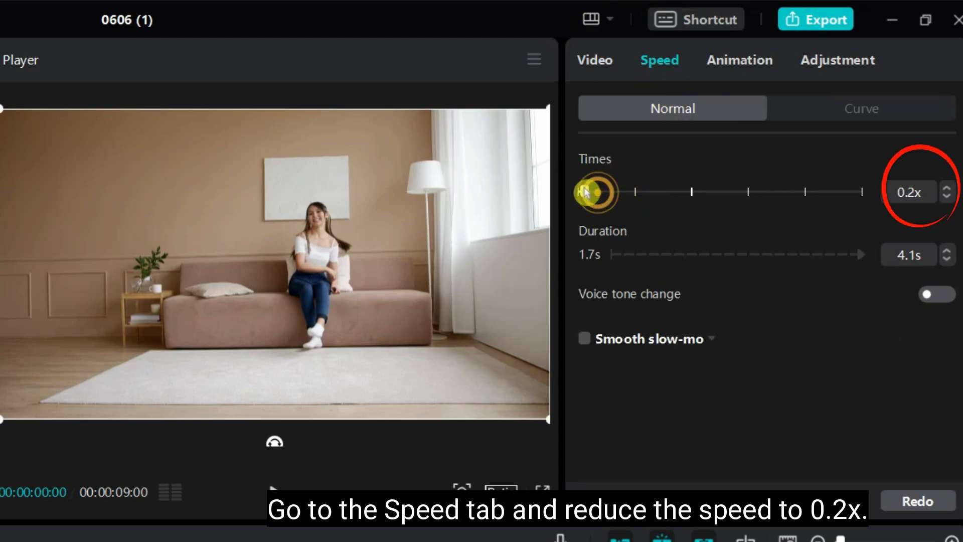
left_click_drag(596, 191, 583, 191)
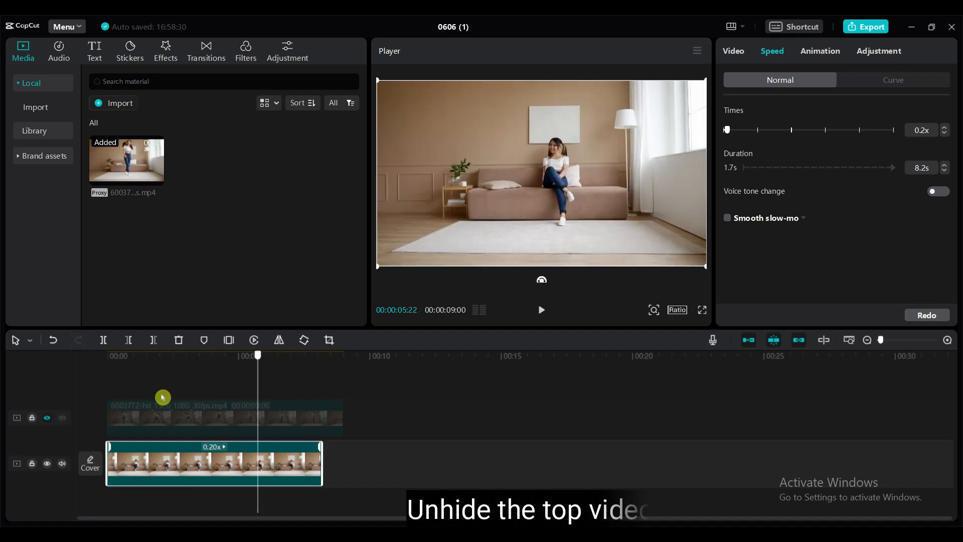
Unhide the dancing track, split it at 8:05 and delete the leftover end
left_click(47, 418)
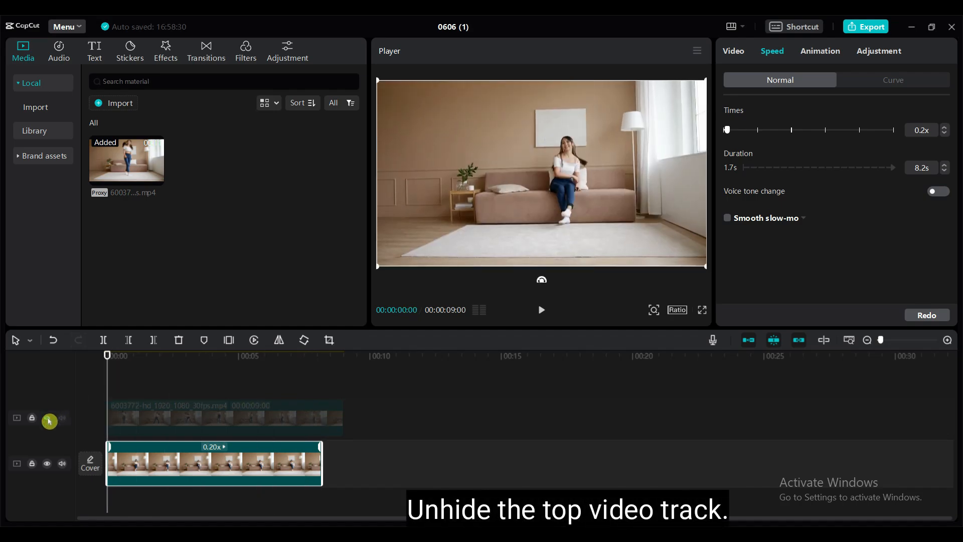
left_click(47, 419)
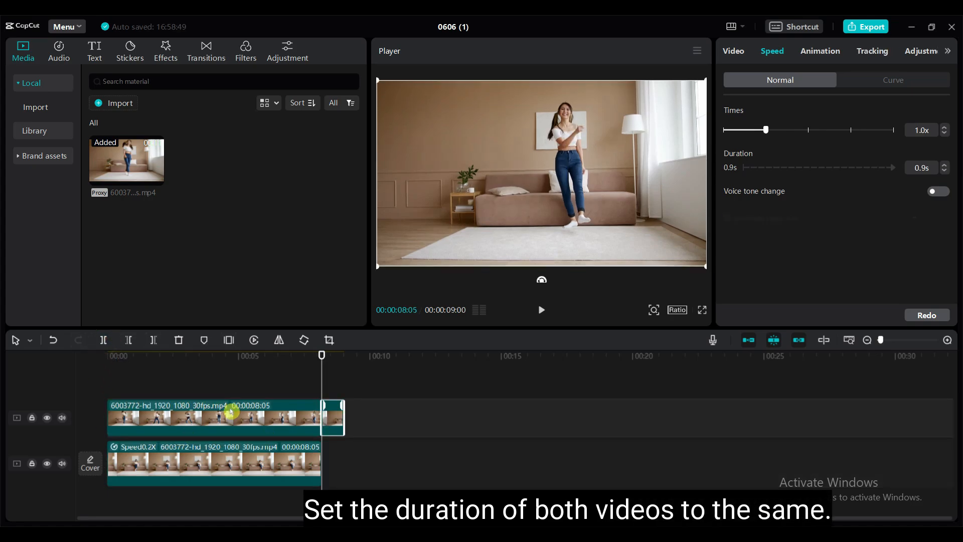
left_click(229, 417)
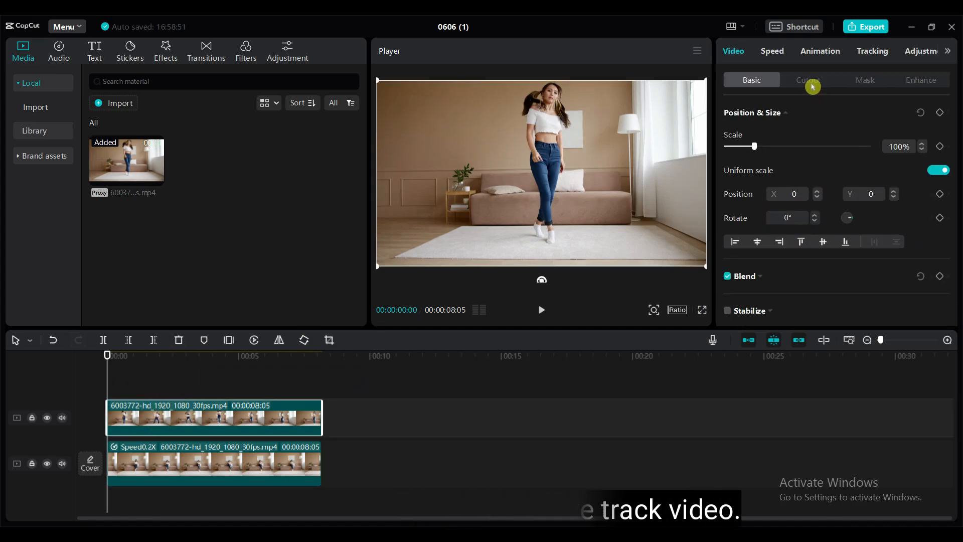
Apply Auto cutout to the dancing clip and position the dancer left of the sofa
left_click(808, 80)
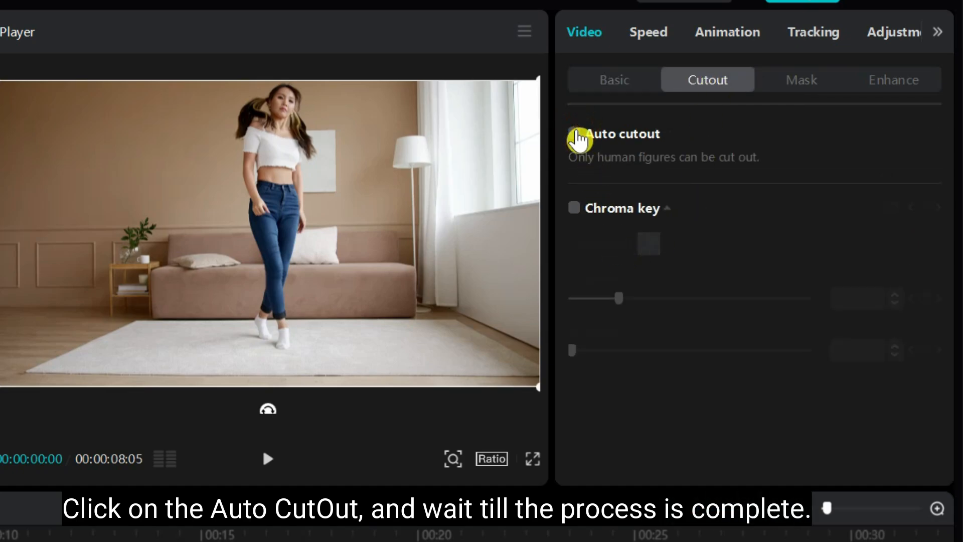
left_click(577, 139)
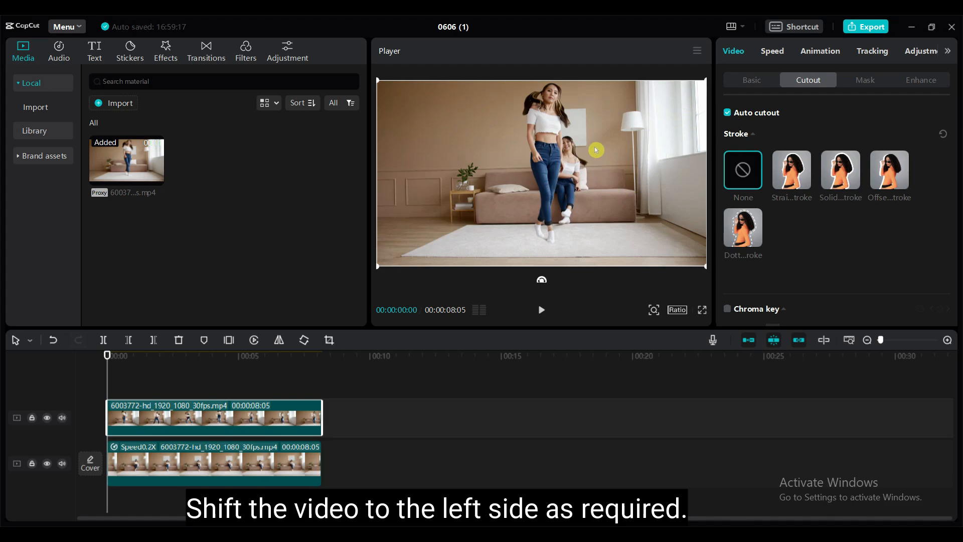
left_click_drag(594, 150, 529, 145)
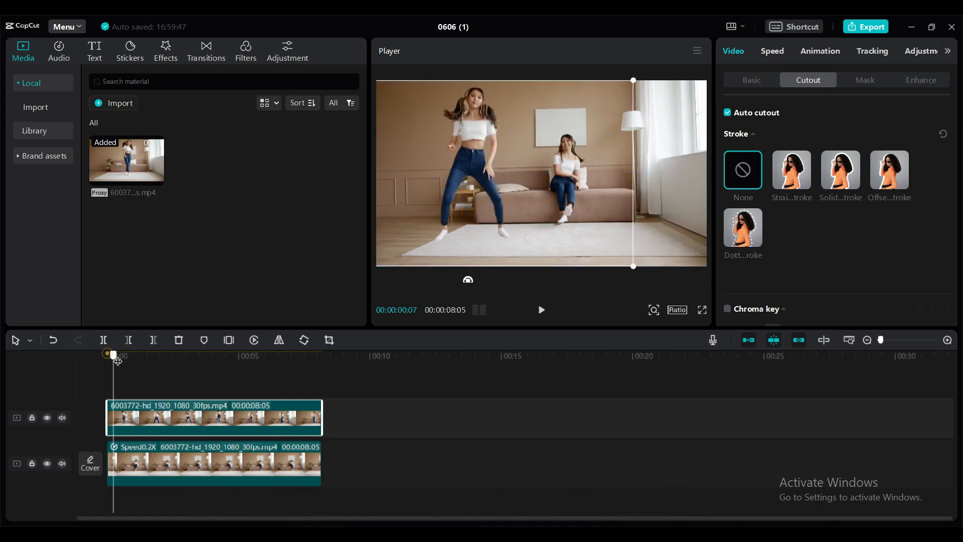
left_click_drag(114, 355, 265, 355)
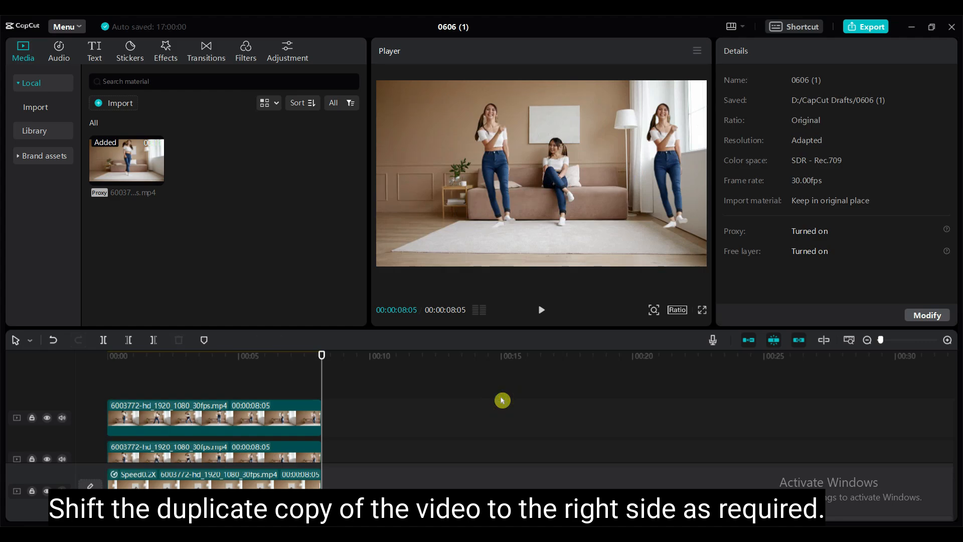
Jump to a later moment and select the top dancing clip
left_click(267, 355)
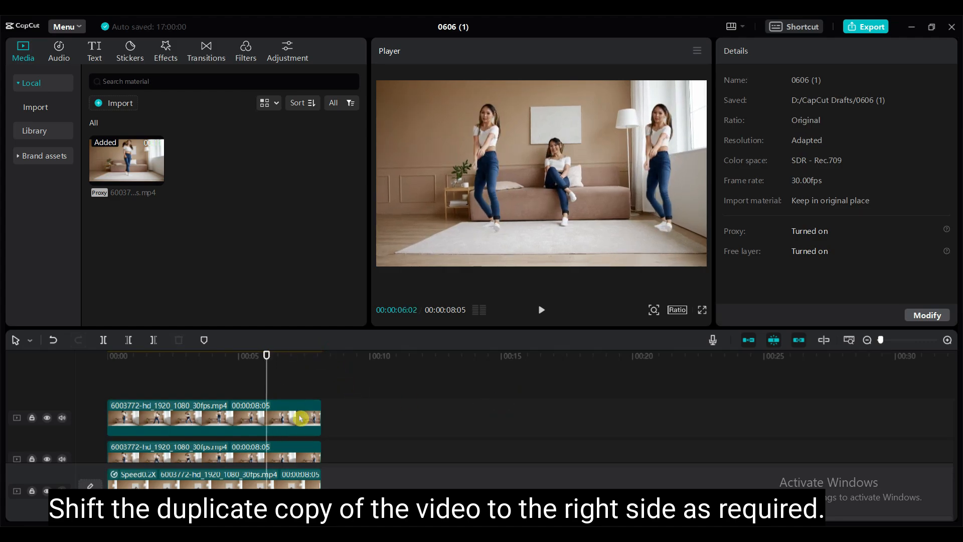
left_click(213, 418)
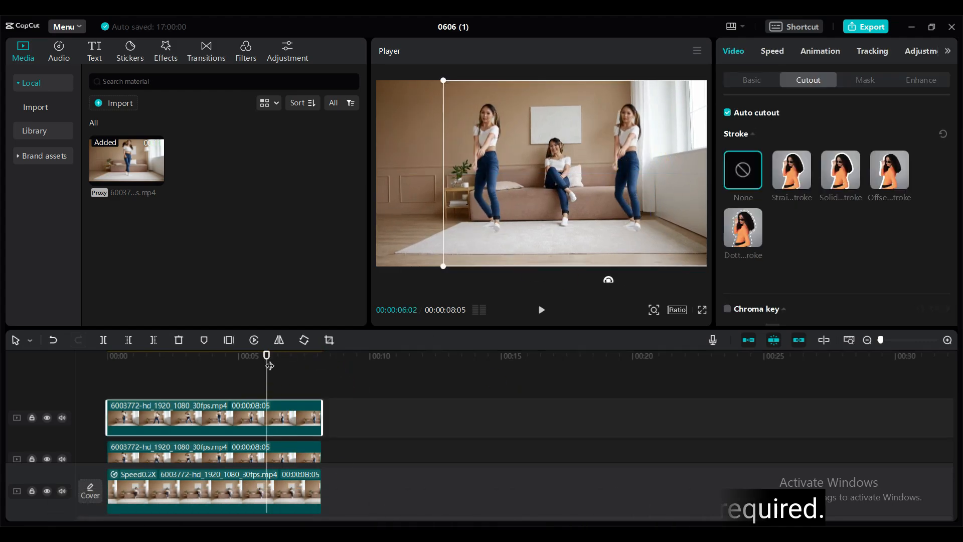